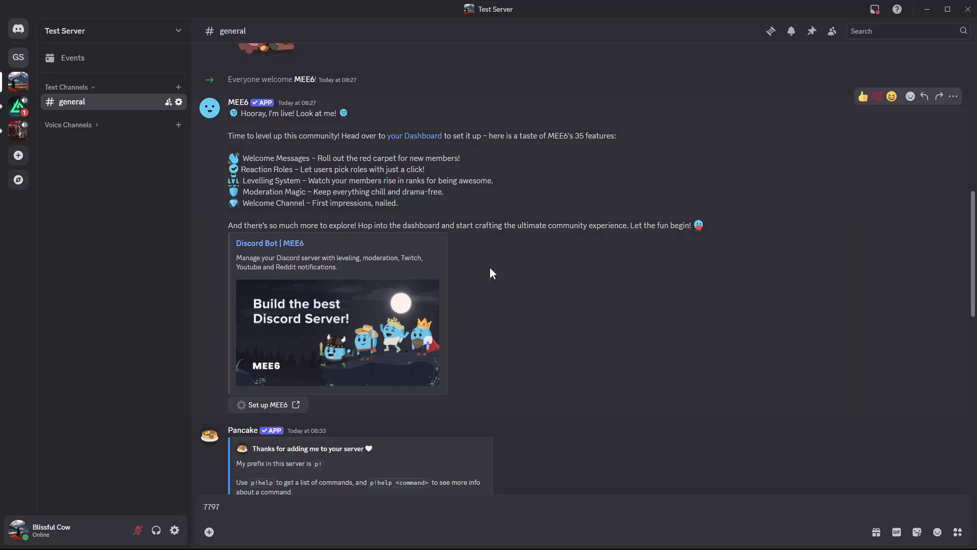
pyautogui.moveTo(200, 307)
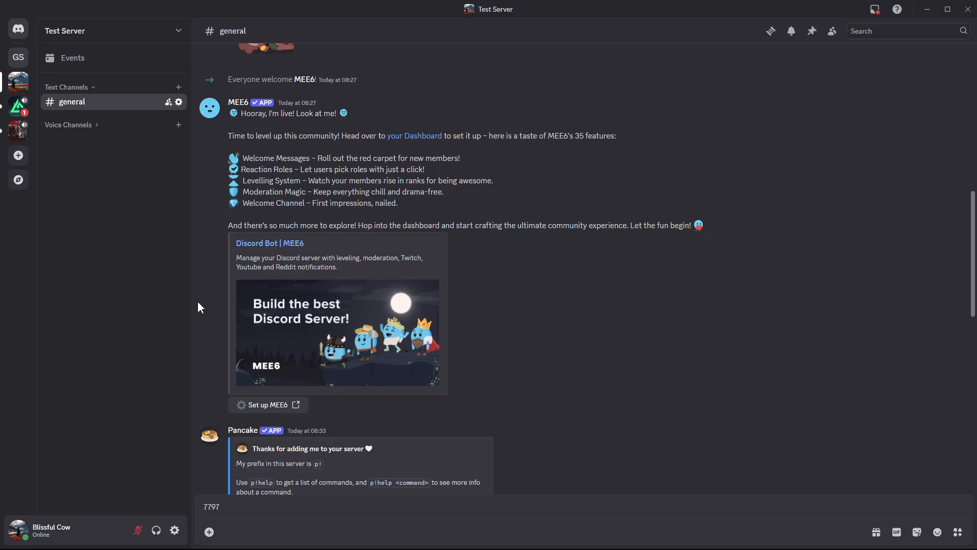
pyautogui.moveTo(804, 425)
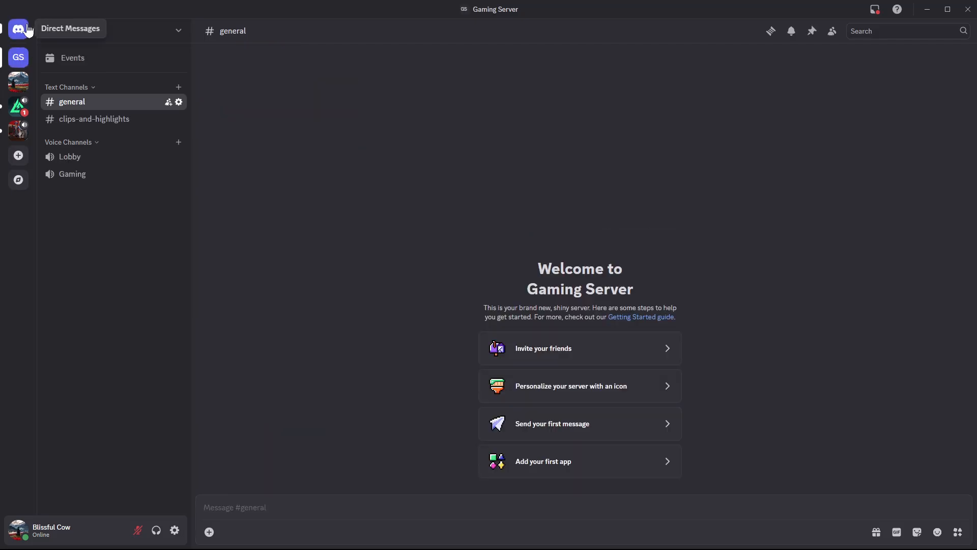
# Step: Return from Direct Messages to Test Server and show its server actions menu
pyautogui.click(18, 29)
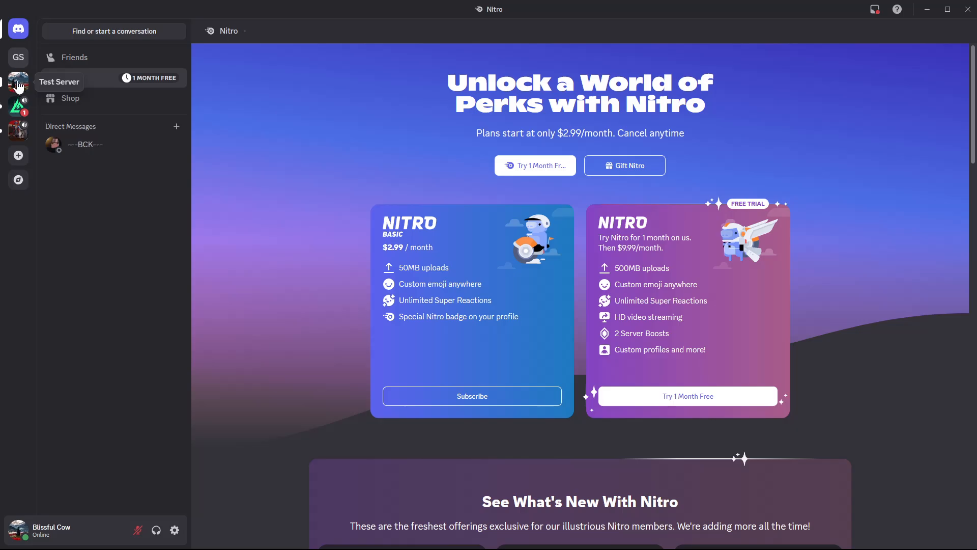
pyautogui.click(19, 81)
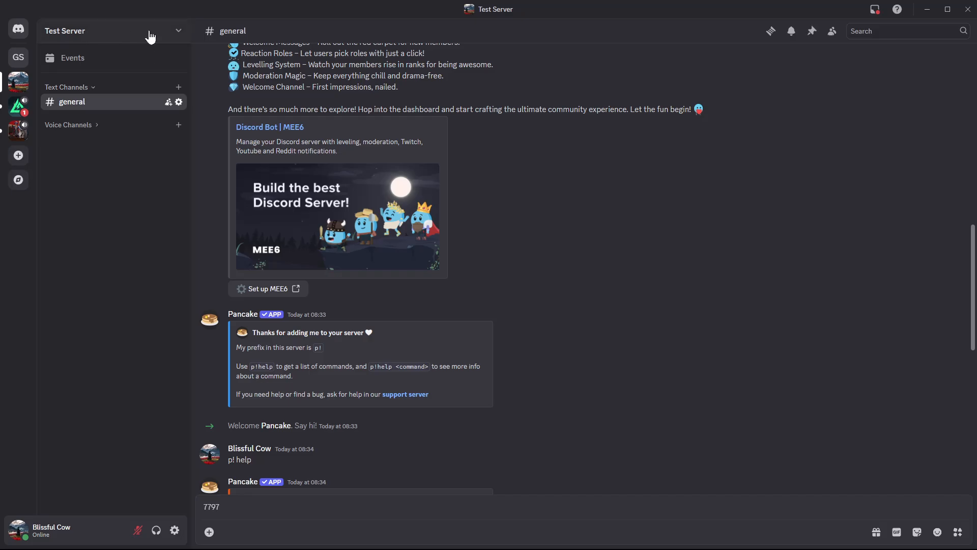
pyautogui.click(112, 30)
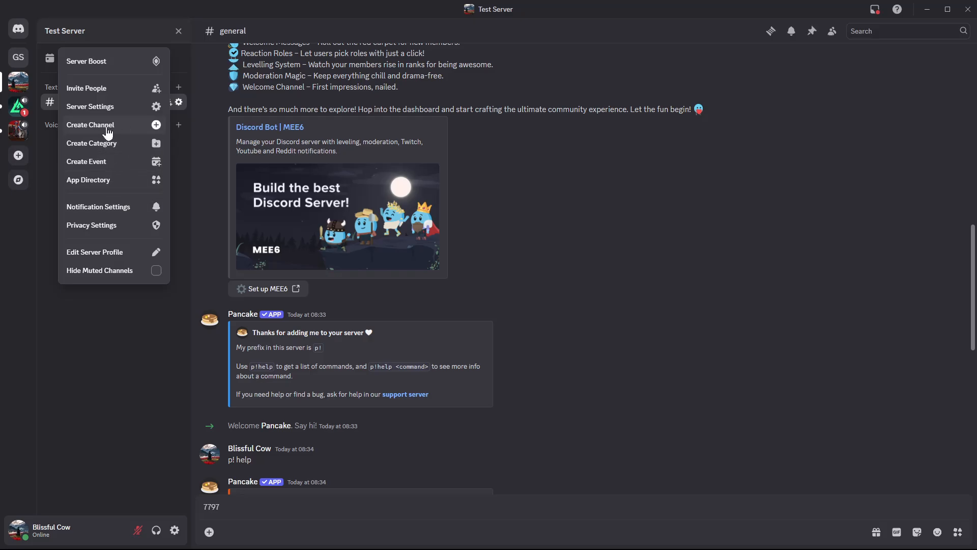
pyautogui.moveTo(100, 128)
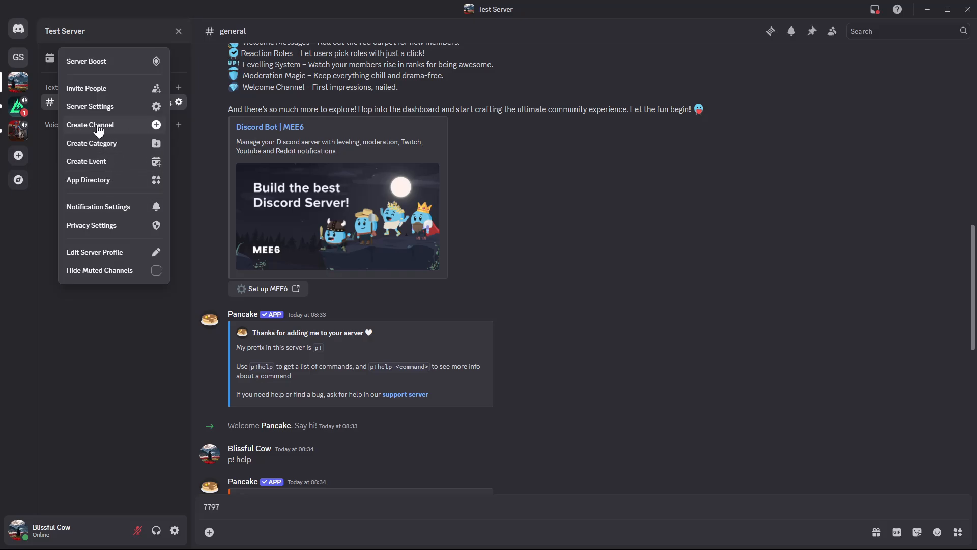
# Step: Start a new channel, choose the Voice type and name it 'Hangout'
pyautogui.click(90, 124)
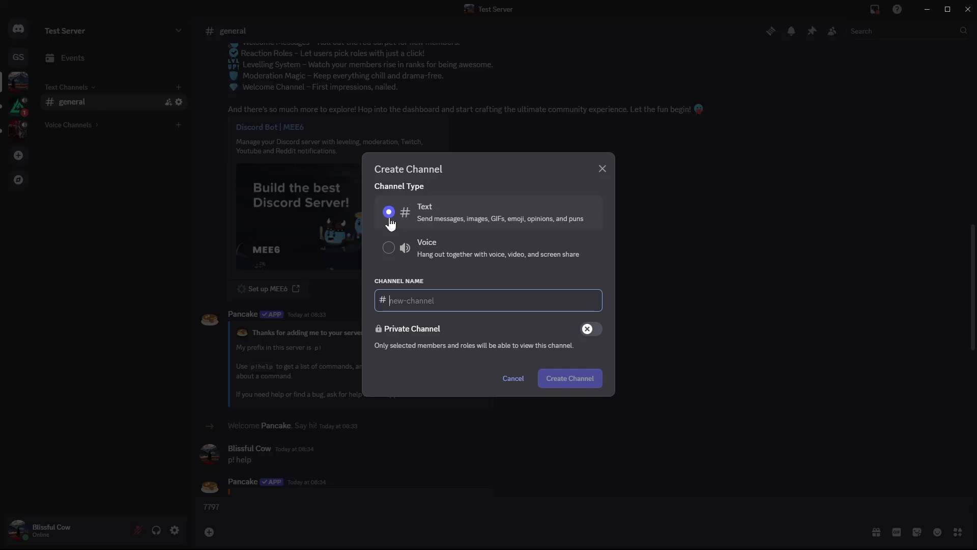
pyautogui.moveTo(442, 202)
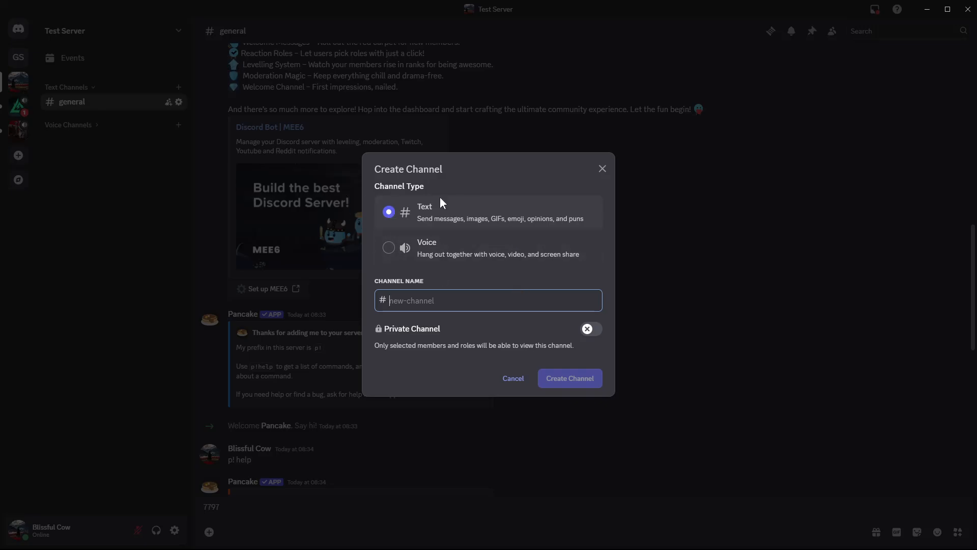
pyautogui.click(389, 248)
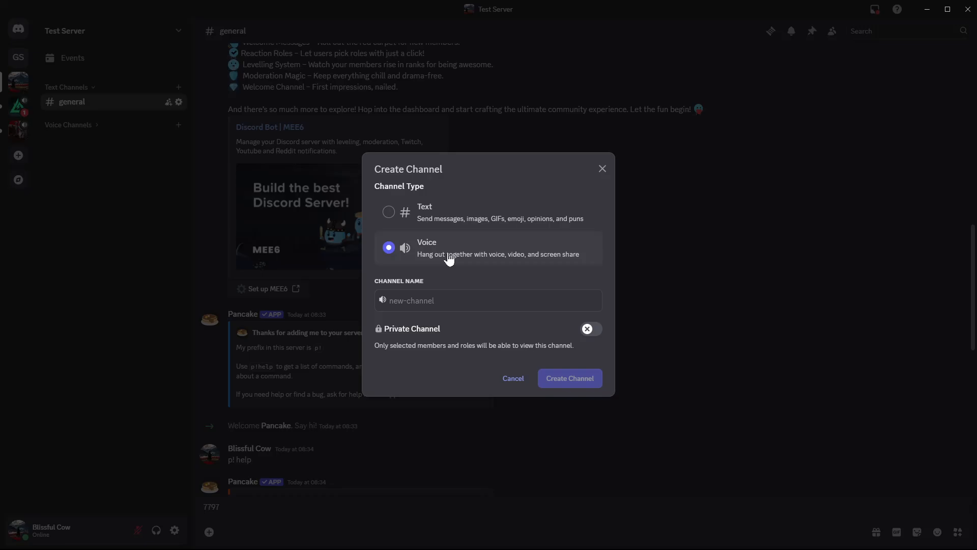
pyautogui.click(487, 300)
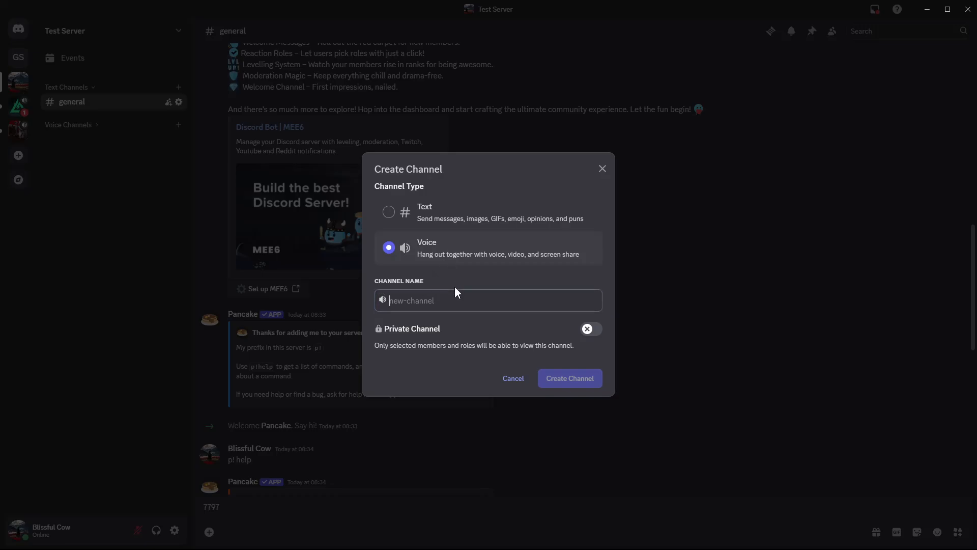
pyautogui.click(488, 300)
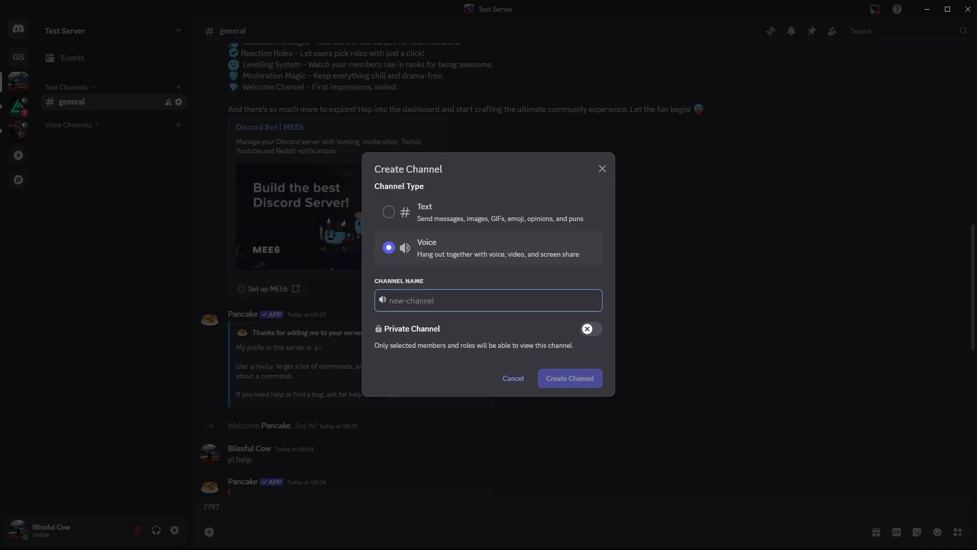
pyautogui.write('Hangout')
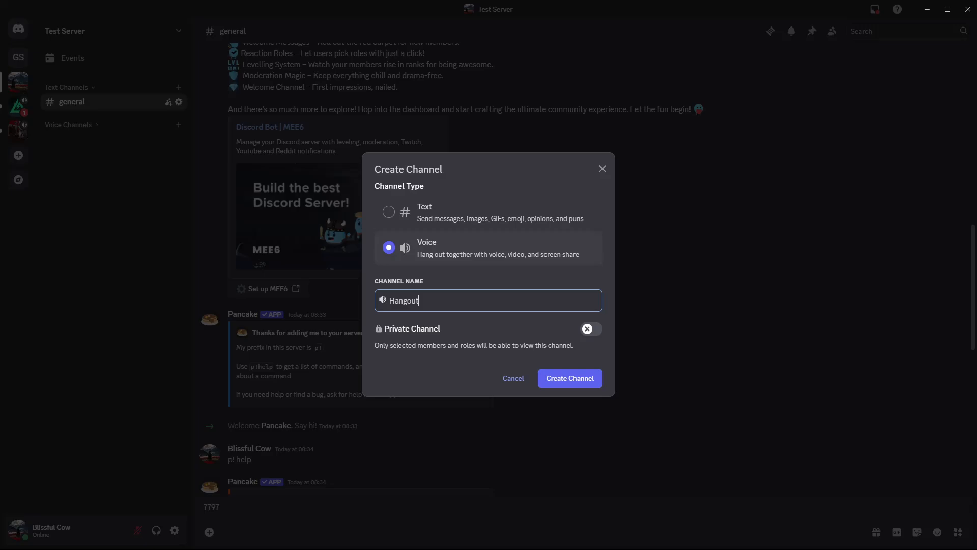
pyautogui.moveTo(479, 350)
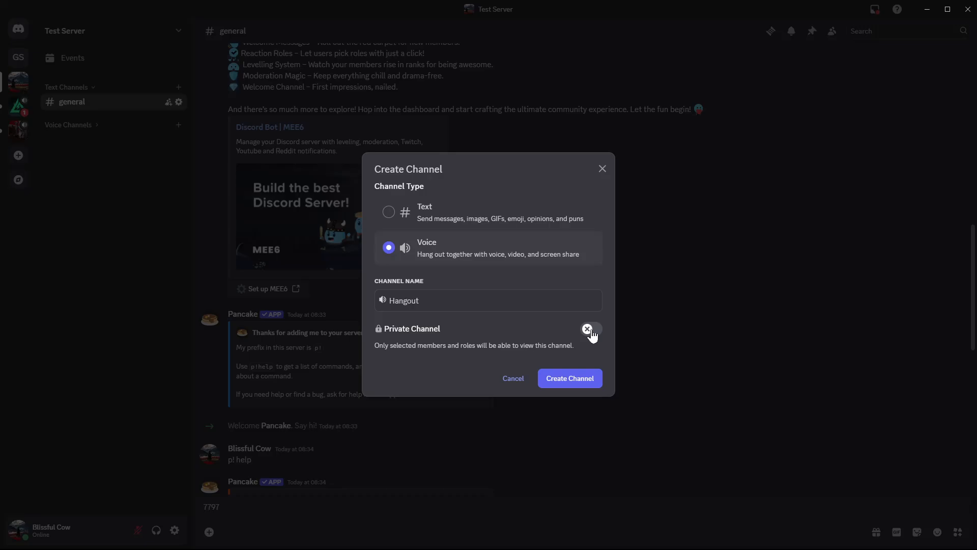
pyautogui.moveTo(423, 330)
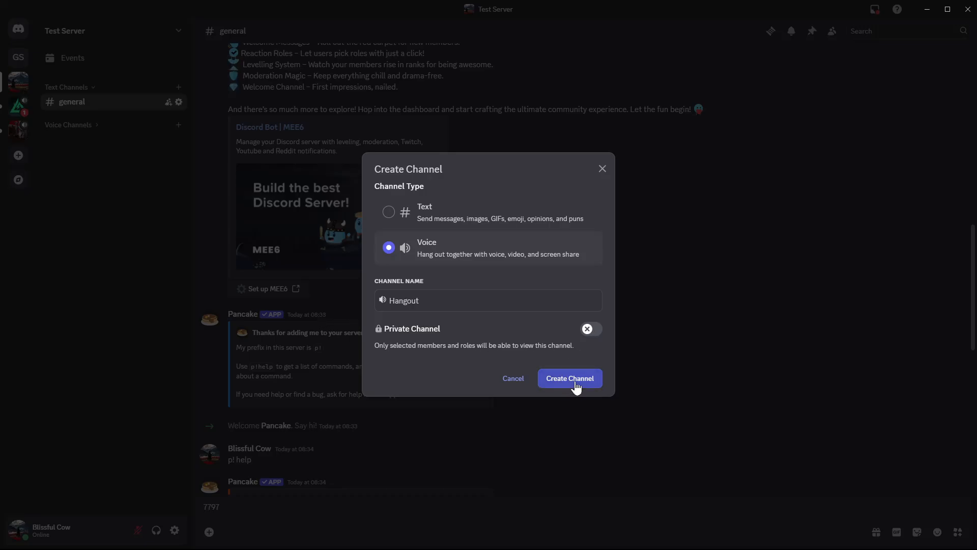
pyautogui.click(570, 377)
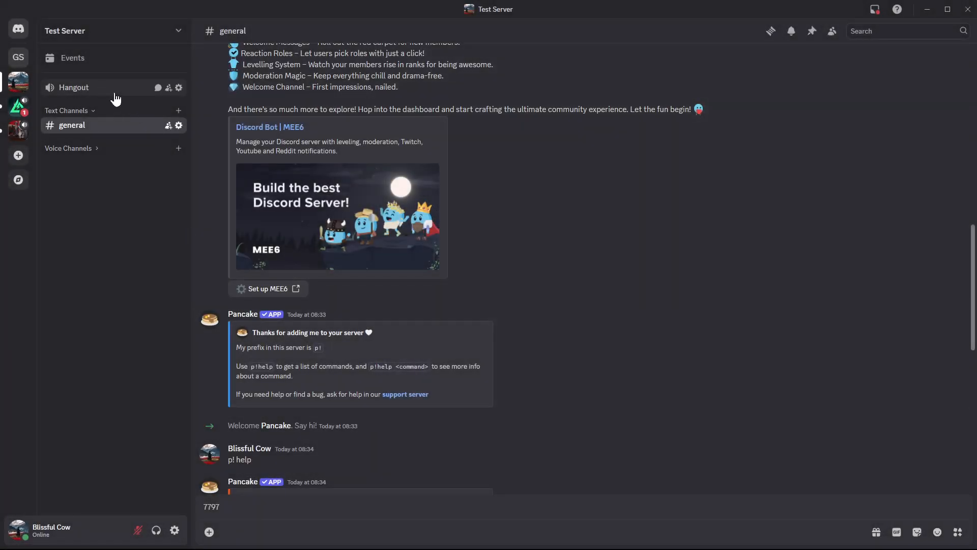
pyautogui.moveTo(122, 274)
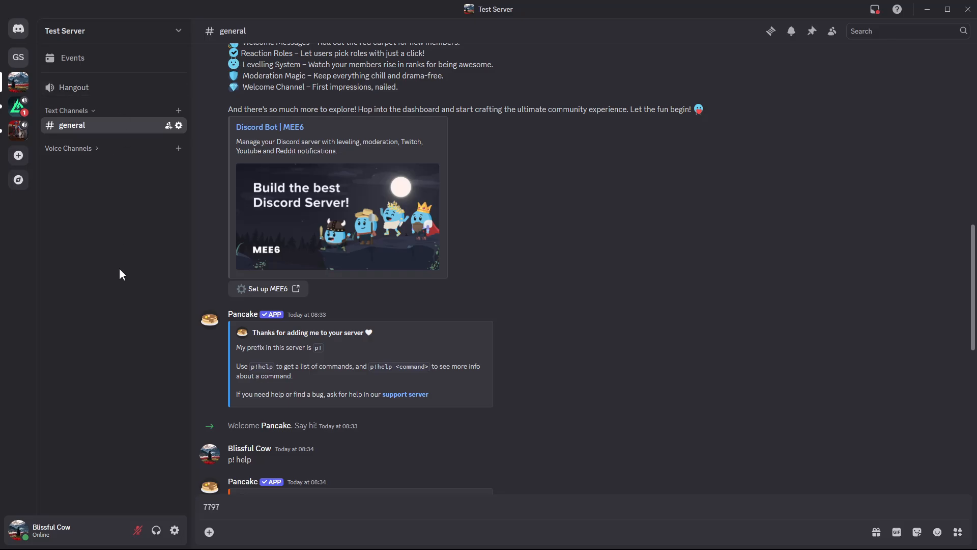
pyautogui.moveTo(90, 95)
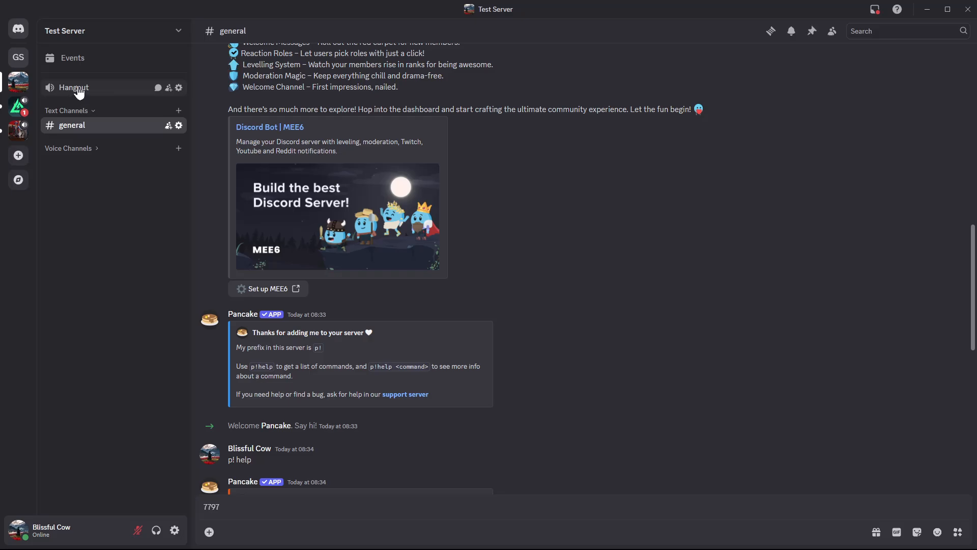
pyautogui.click(179, 87)
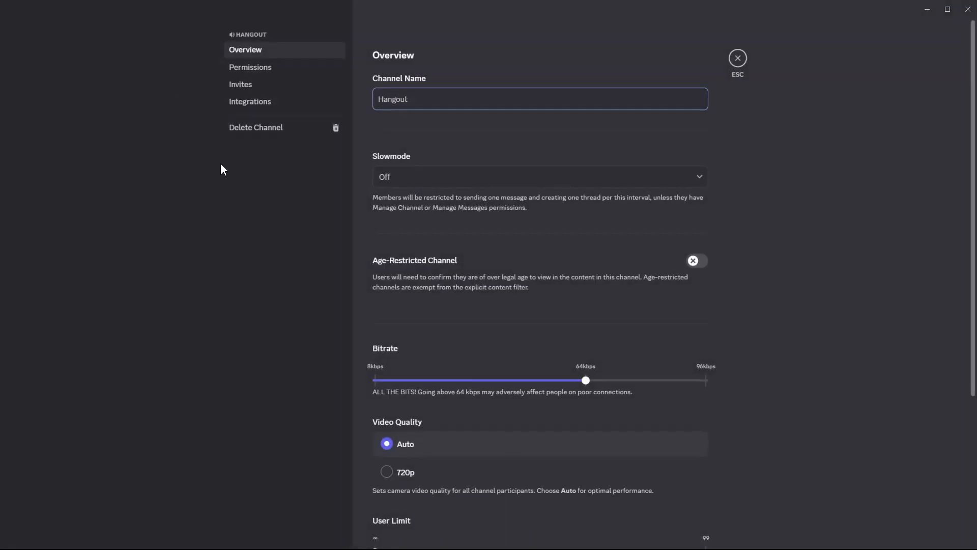
pyautogui.scroll(-3)
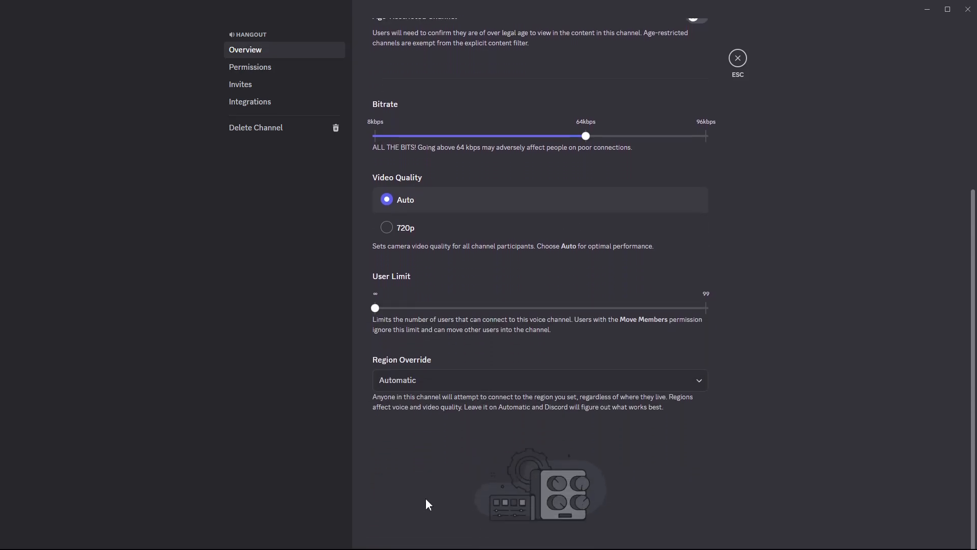
pyautogui.click(250, 67)
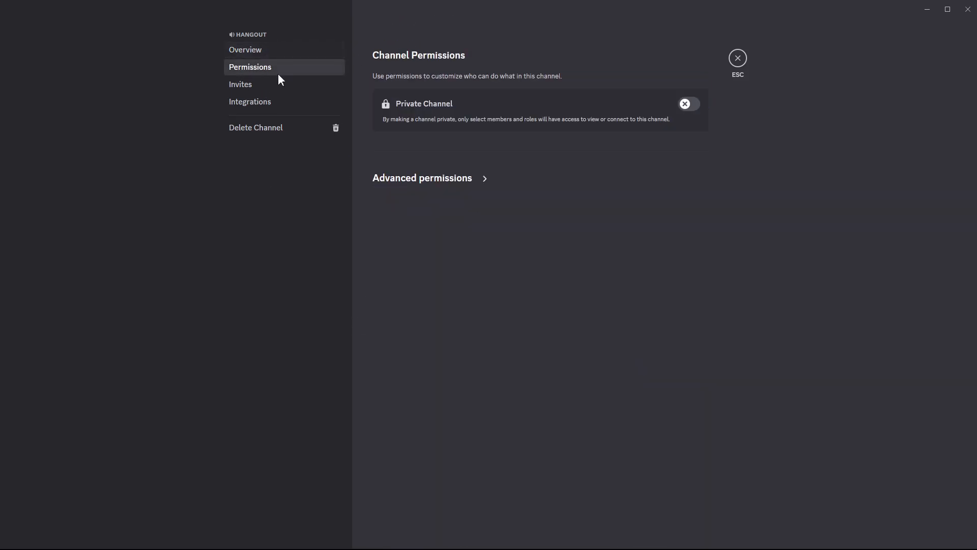
pyautogui.click(251, 101)
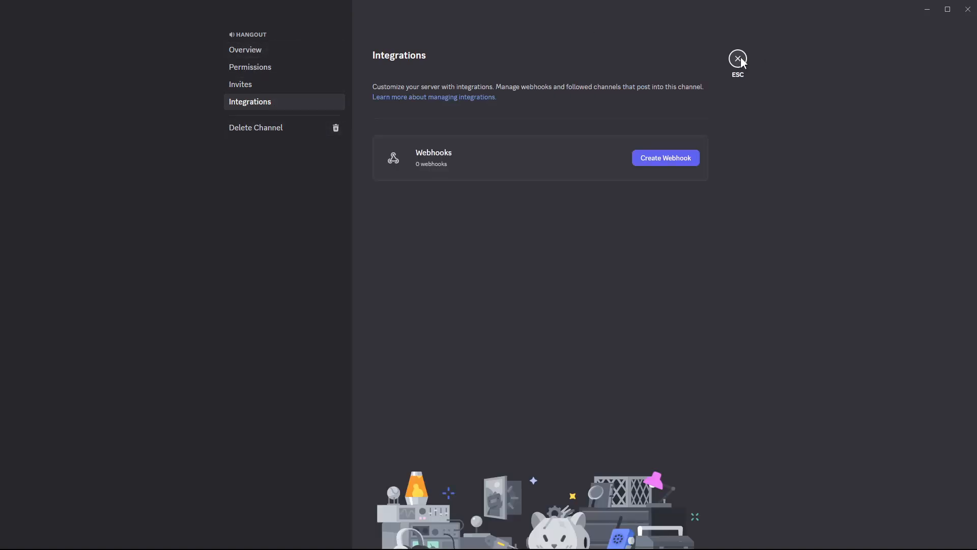
pyautogui.click(738, 58)
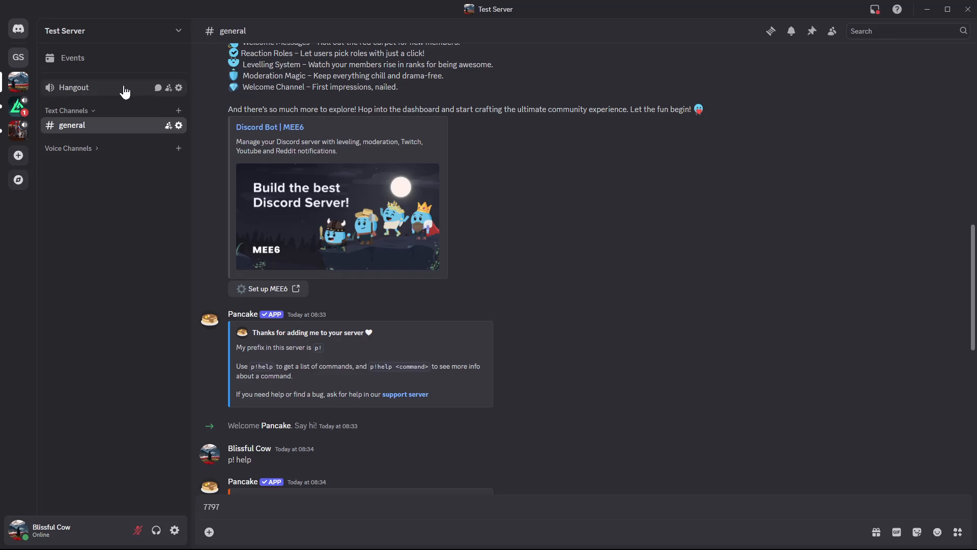
pyautogui.moveTo(185, 337)
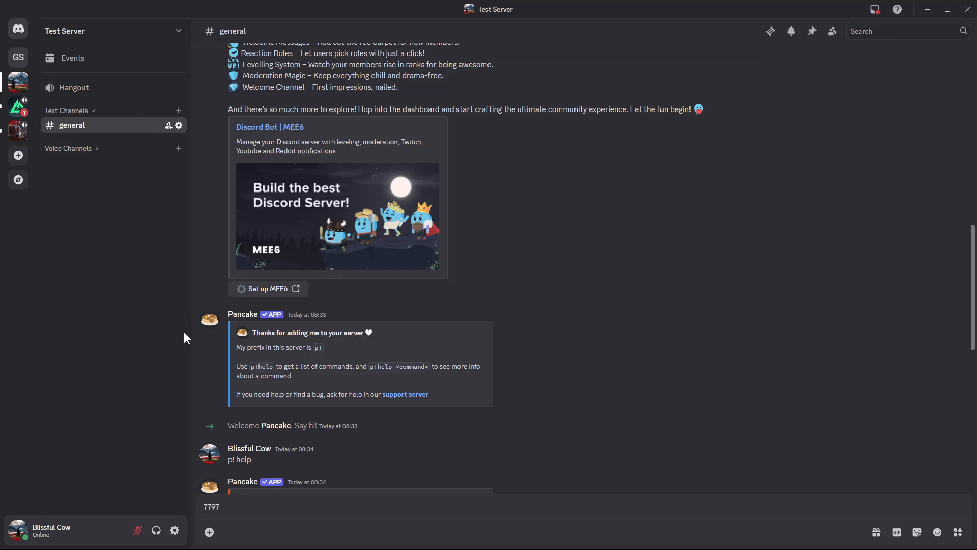
pyautogui.moveTo(171, 345)
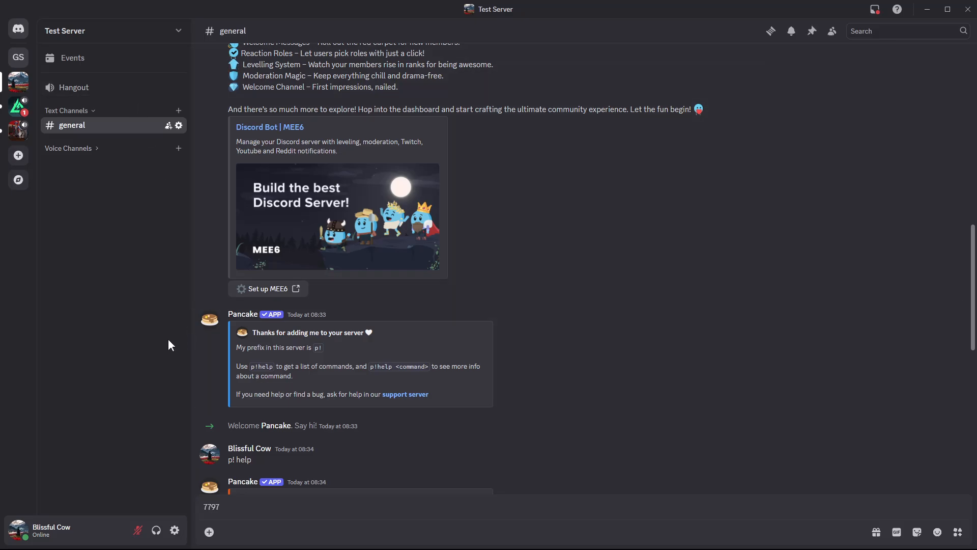